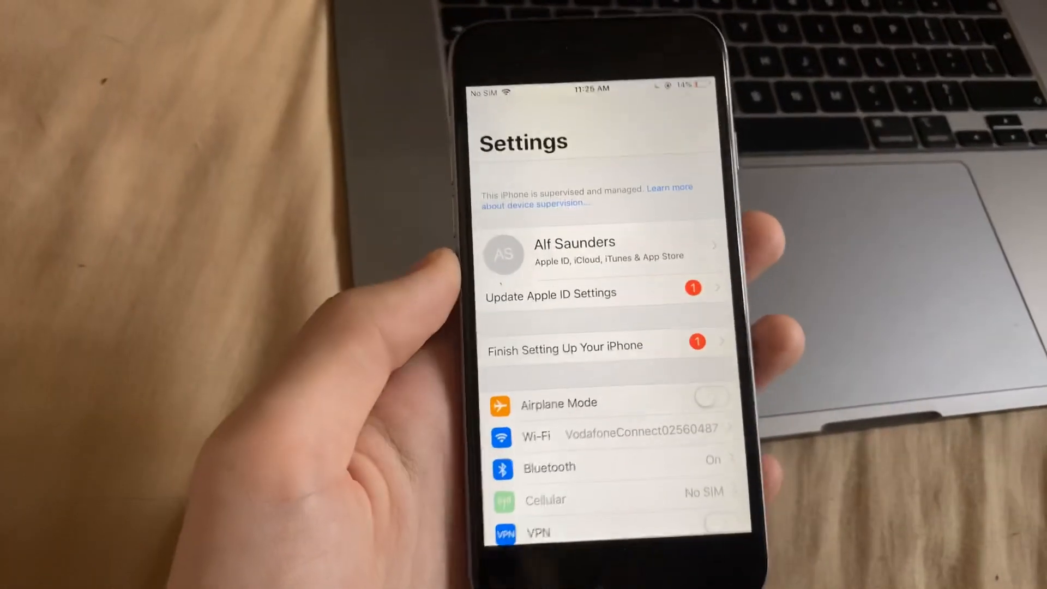
Open the General page from the main Settings list
{"action": "scroll", "scroll_direction": "down", "scroll_amount": 3}
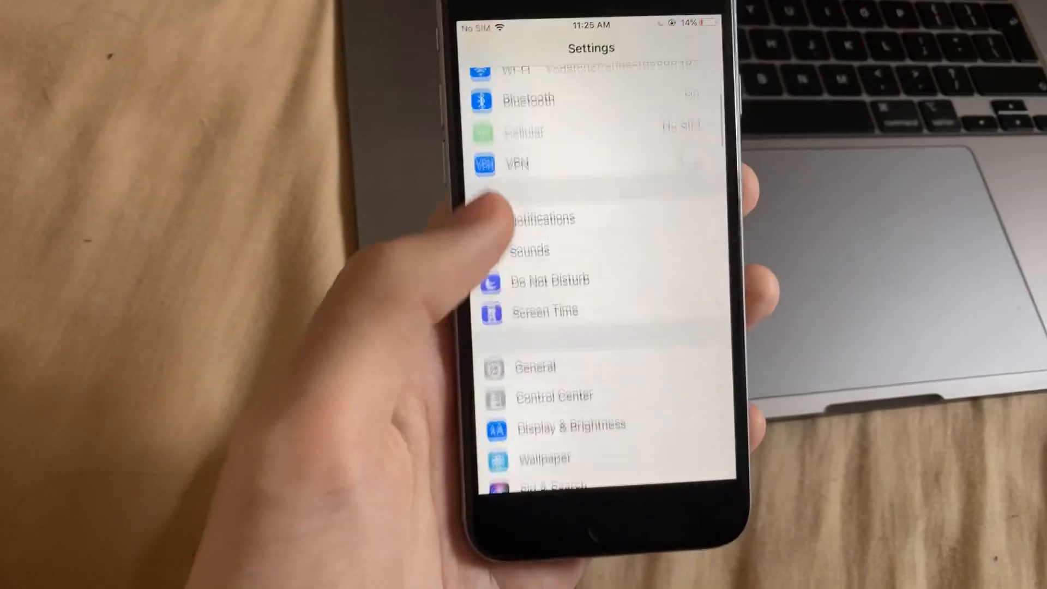
{"action": "left_click", "coordinate": [535, 368]}
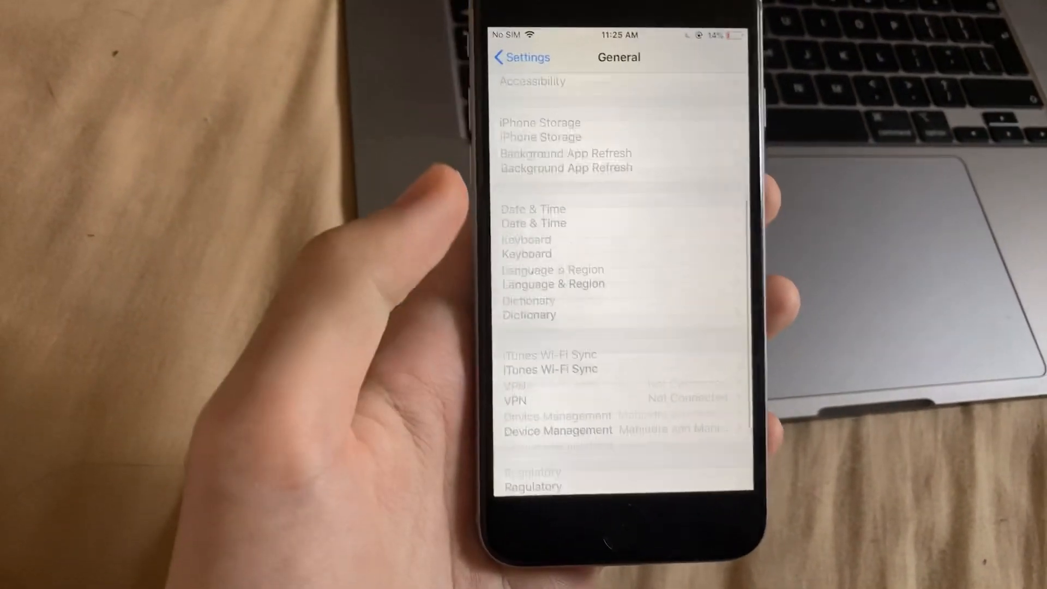